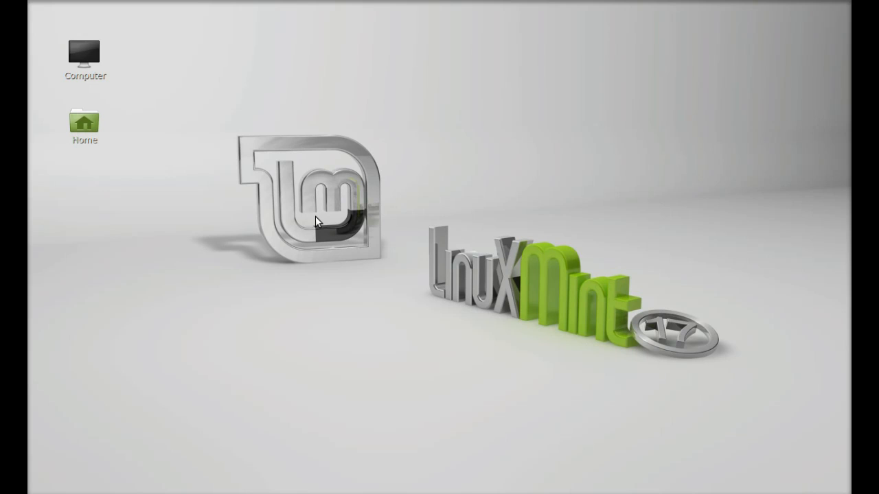
# Enter the command sudo add-apt-repository ppa:yorba/daily-builds at the prompt.
pyautogui.write('sudo ad')
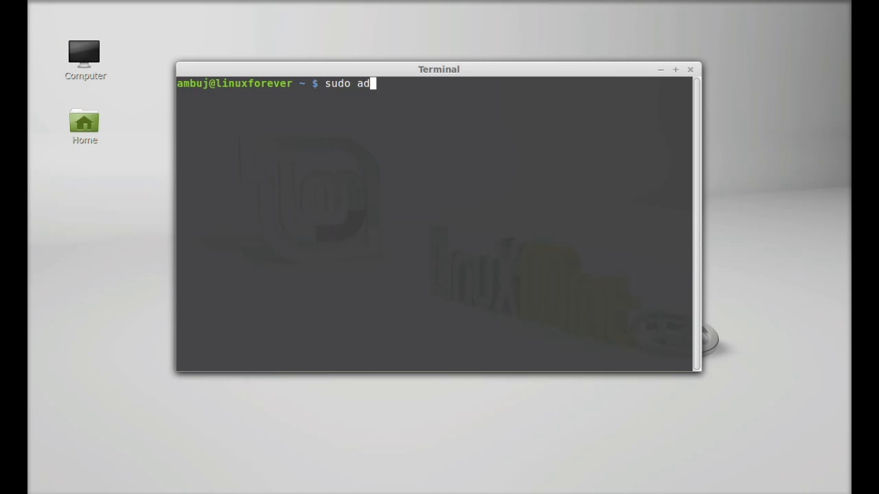
pyautogui.write('d-ap')
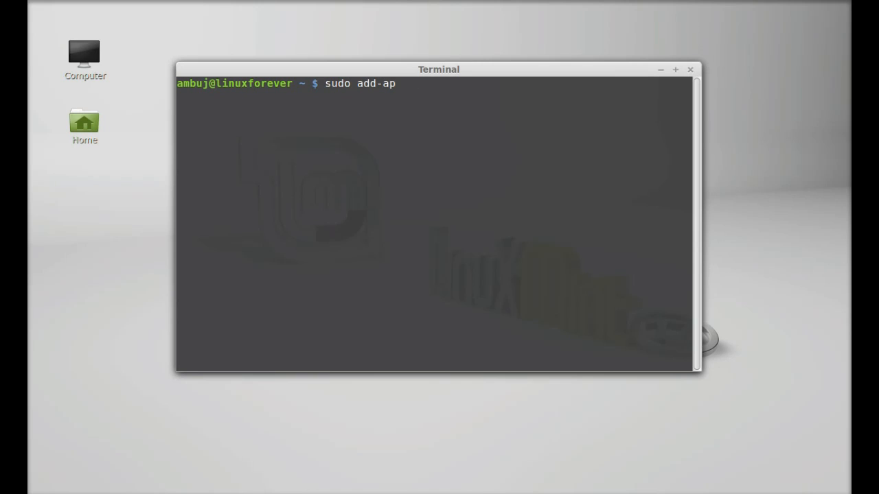
pyautogui.write('t-repos')
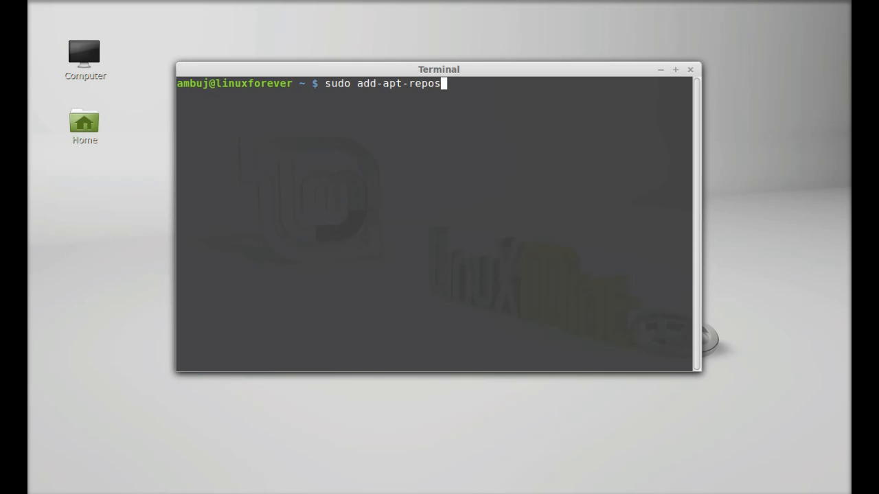
pyautogui.write('i')
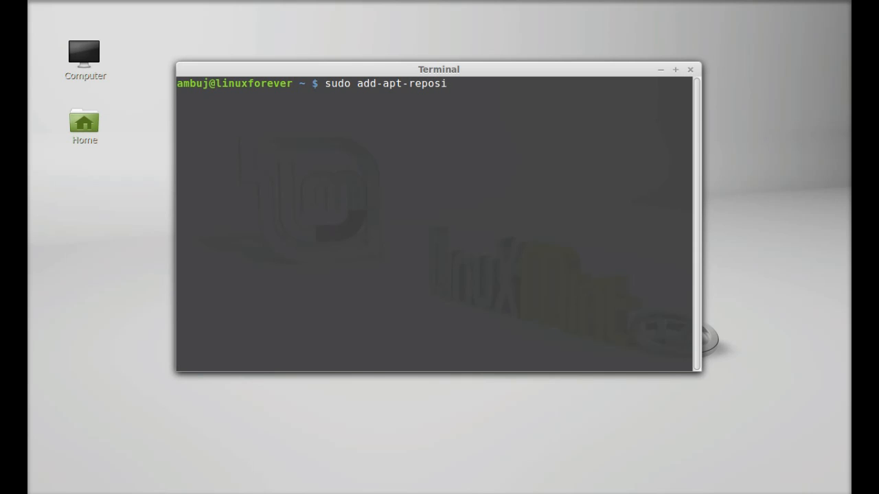
pyautogui.write('tory')
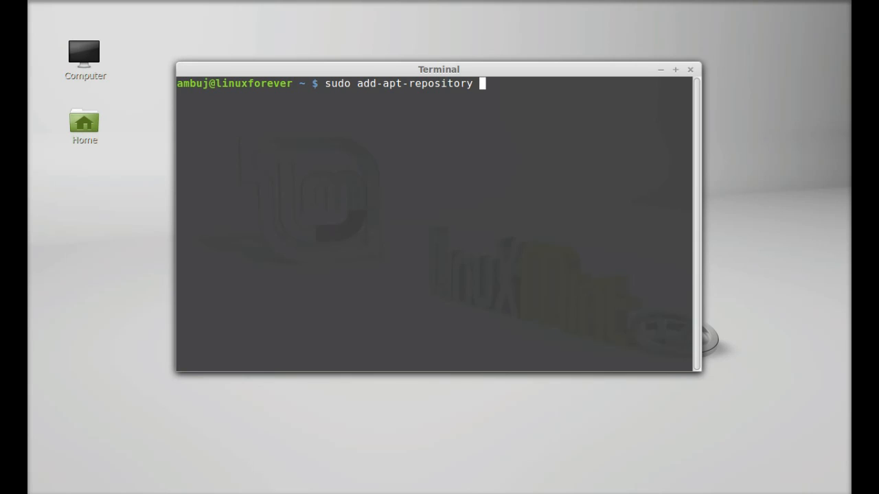
pyautogui.write('ppa:')
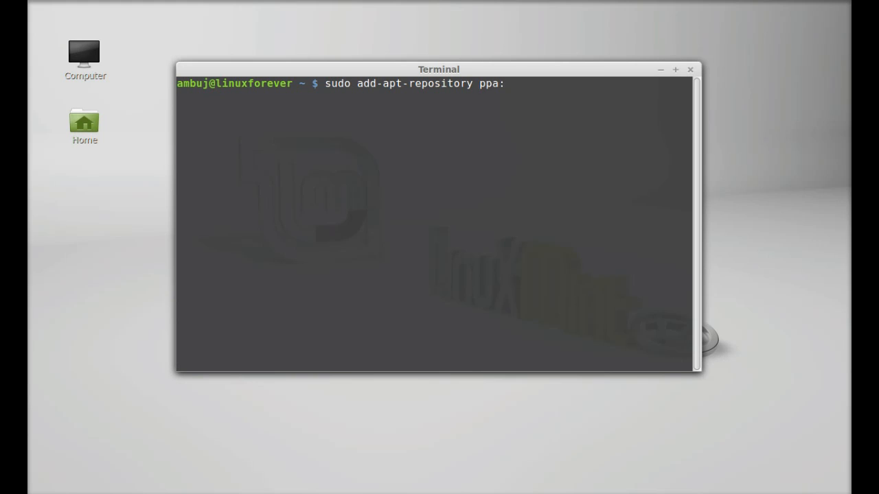
pyautogui.write('yor')
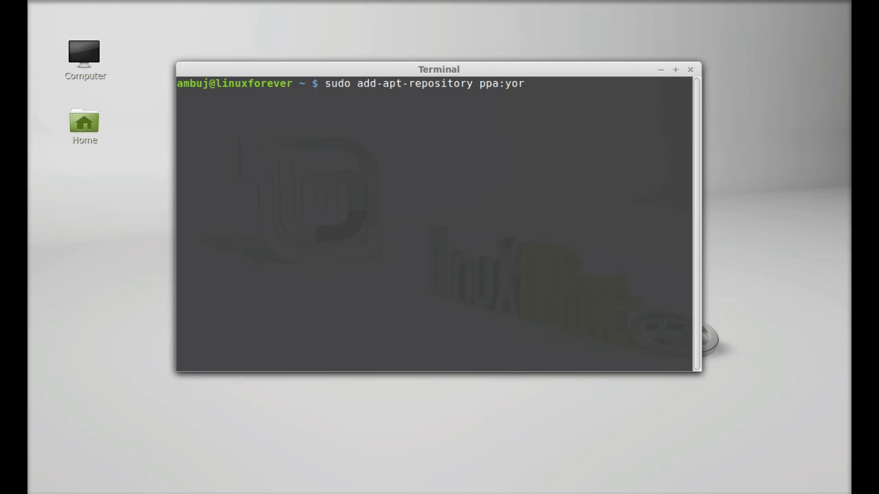
pyautogui.write('ba/')
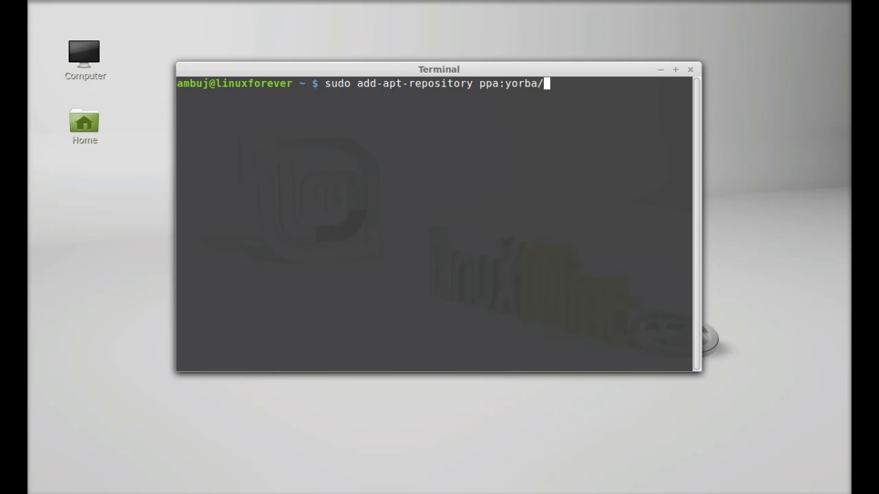
pyautogui.write('dail')
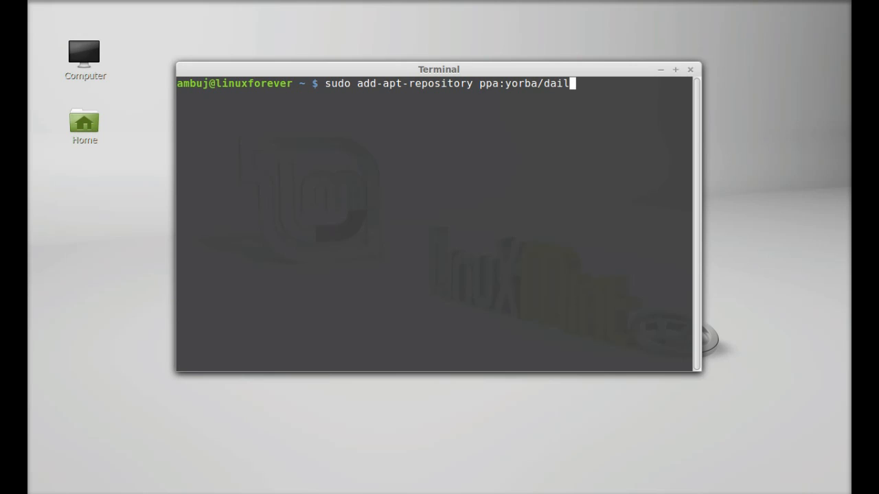
pyautogui.write('y-b')
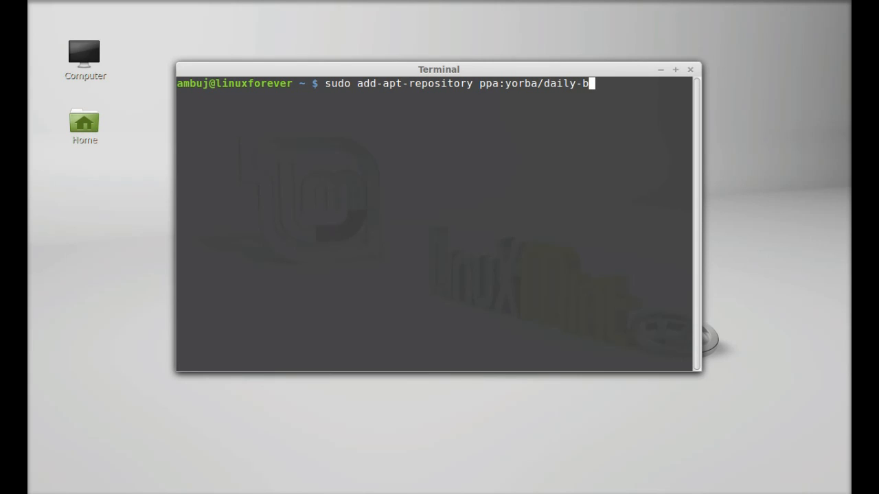
pyautogui.write('uild')
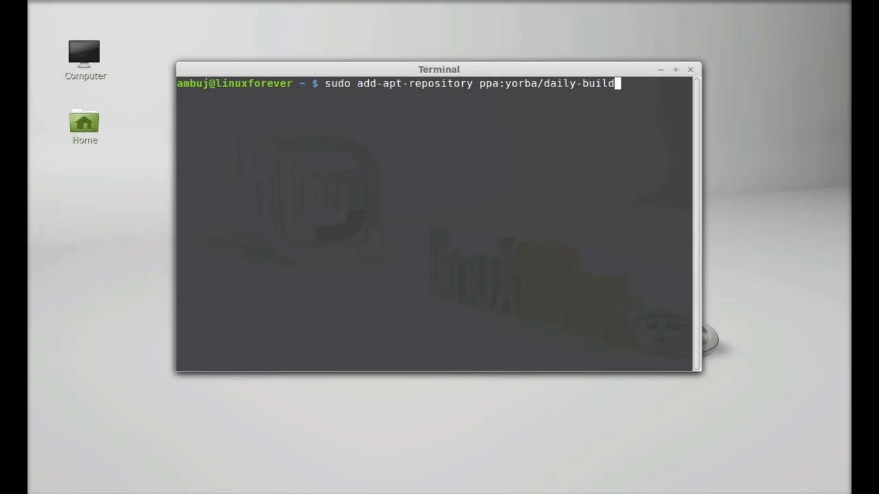
pyautogui.write('s')
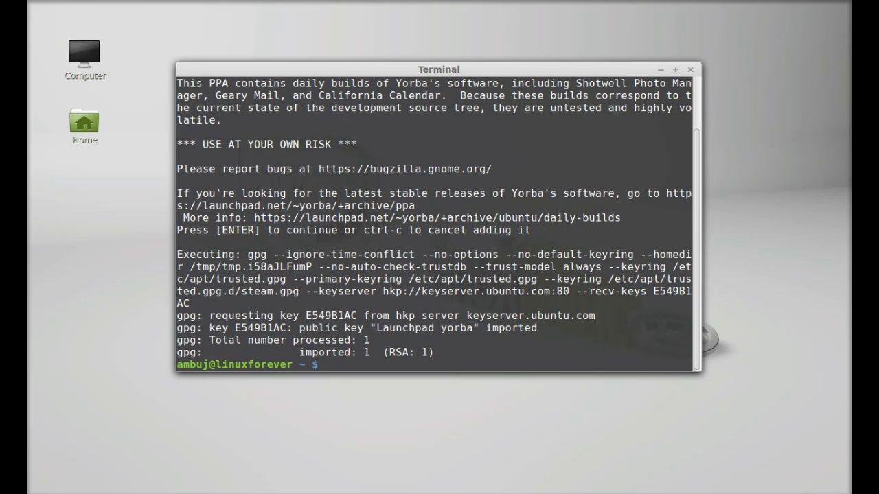
# Confirm the PPA and run sudo apt-get update to refresh package lists.
pyautogui.write('sudo apt-ge')
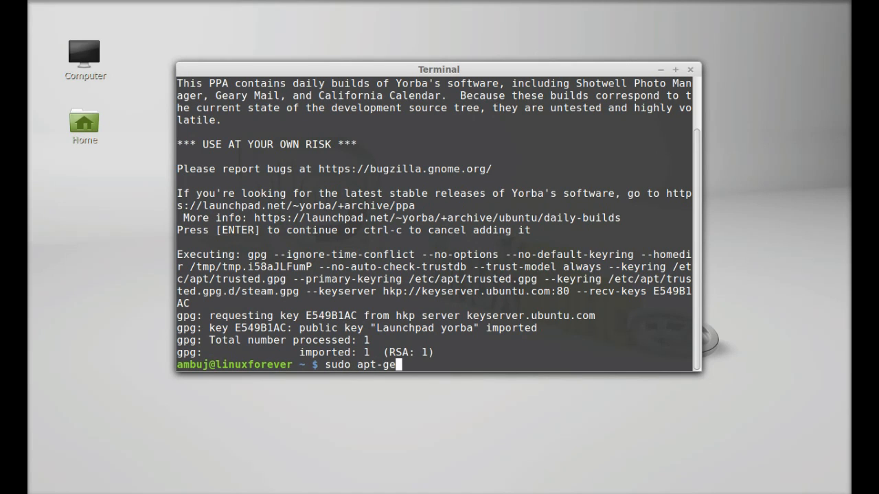
pyautogui.write('t update')
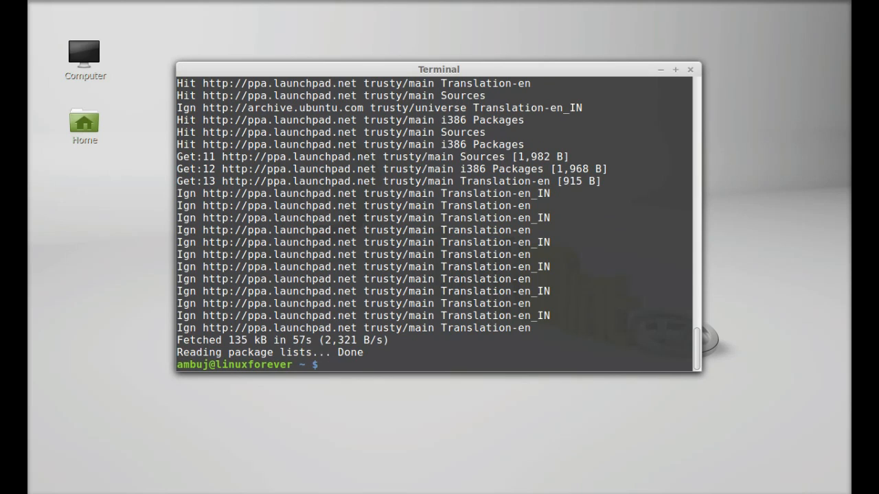
# Run sudo apt-get install california, then close the terminal once setup finishes.
pyautogui.write('sudo a')
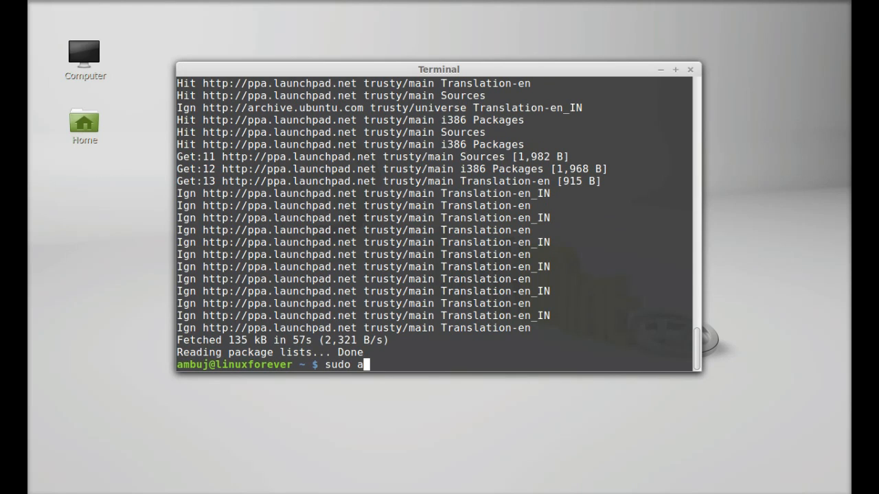
pyautogui.write('pt-e')
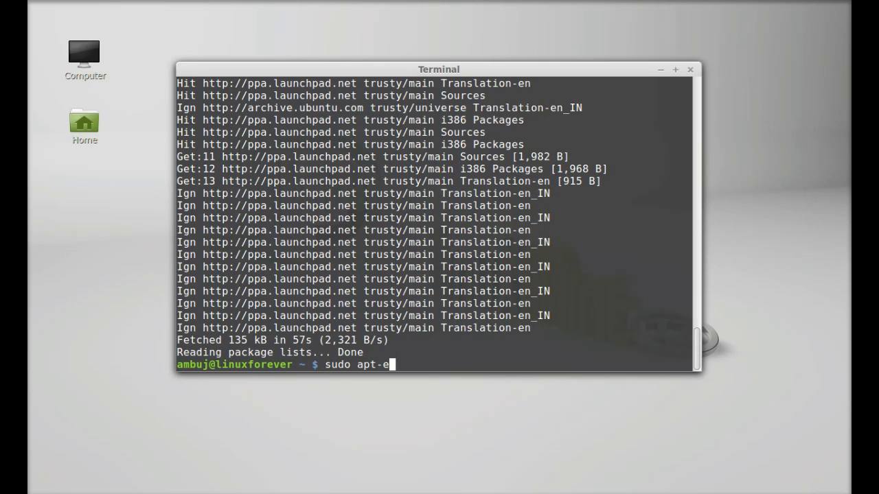
pyautogui.write('get in')
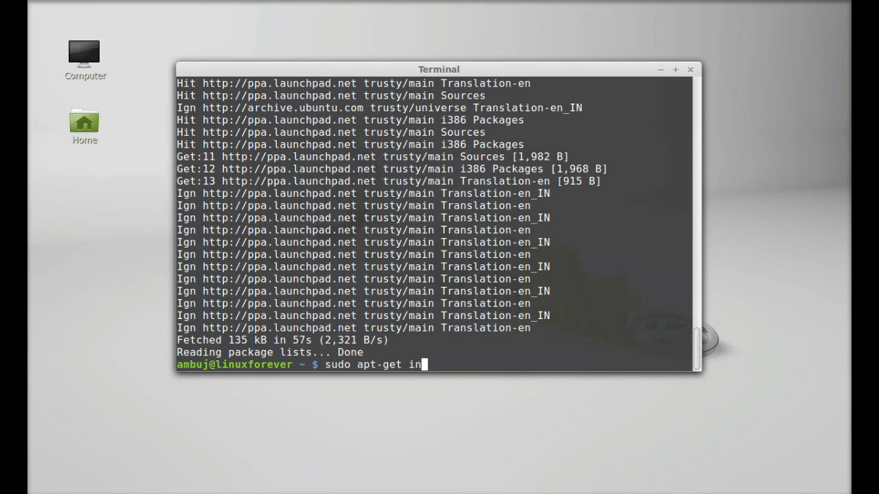
pyautogui.write('stall')
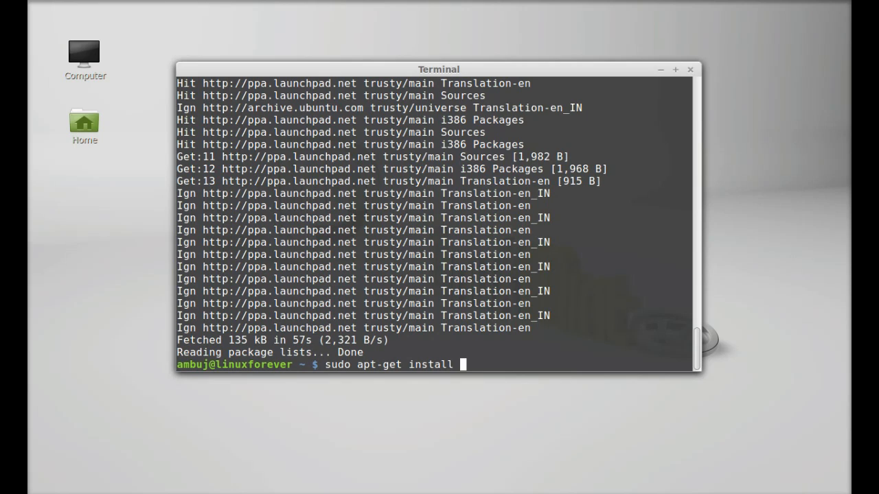
pyautogui.write('cali')
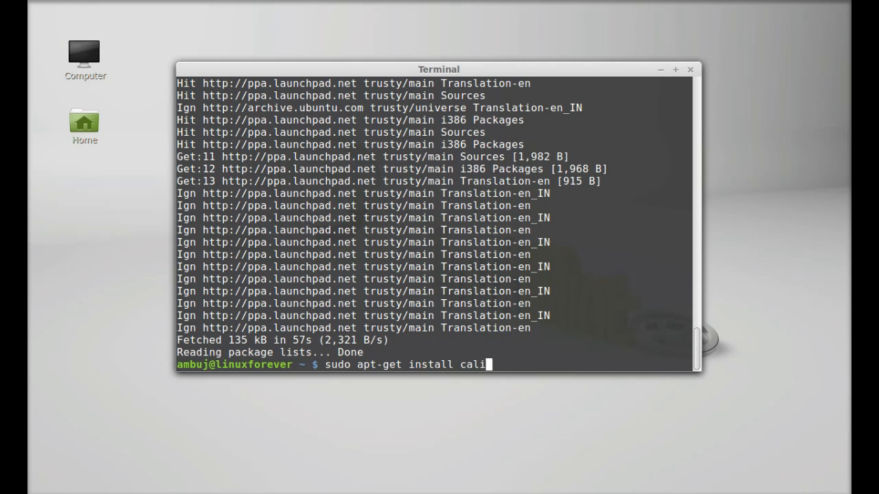
pyautogui.write('fornia')
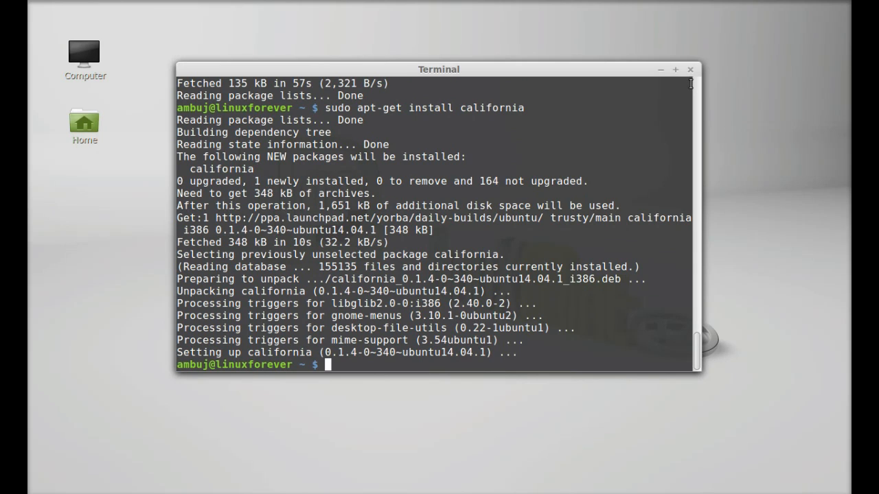
pyautogui.click(690, 69)
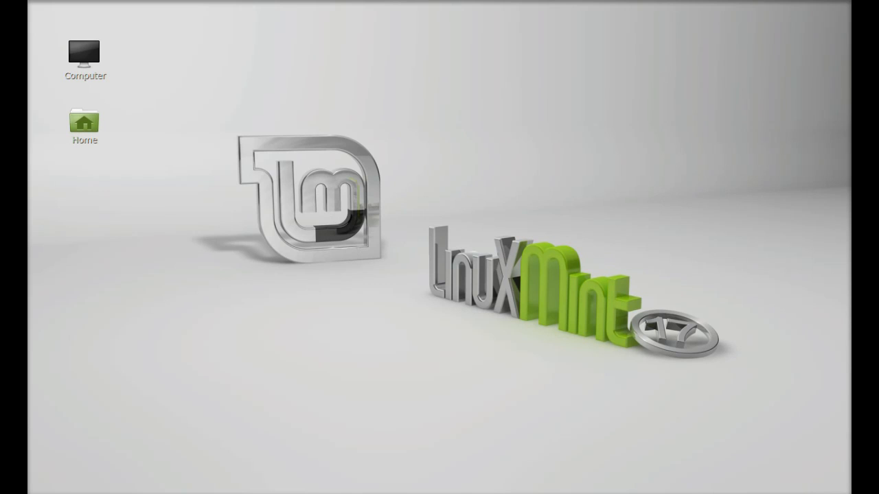
# Launch California from the dash by searching 'calif'.
pyautogui.write('calif')
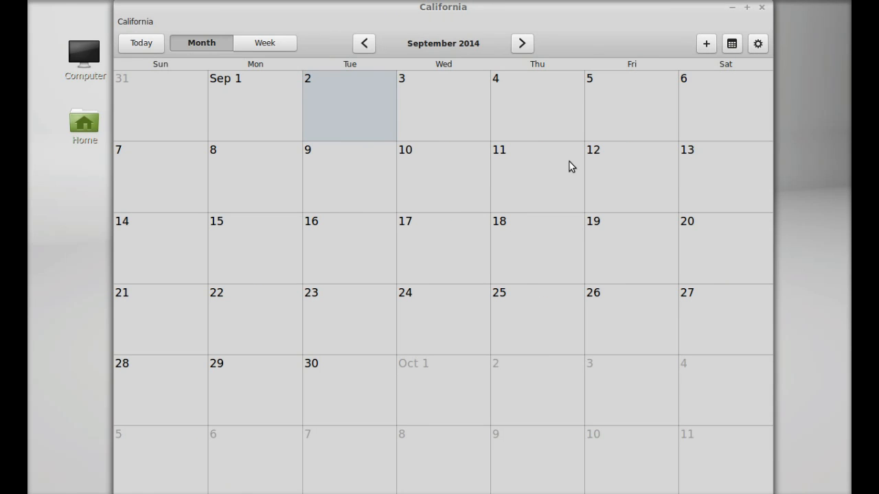
pyautogui.moveTo(440, 48)
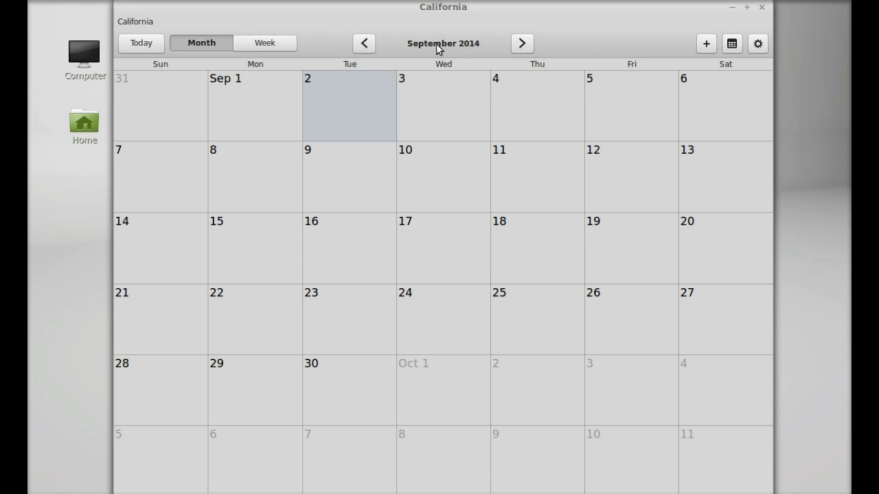
pyautogui.moveTo(461, 82)
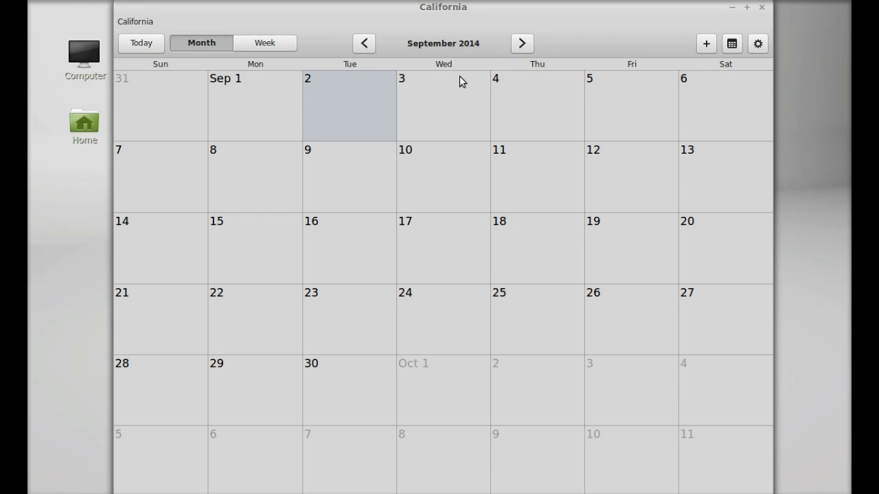
pyautogui.moveTo(418, 137)
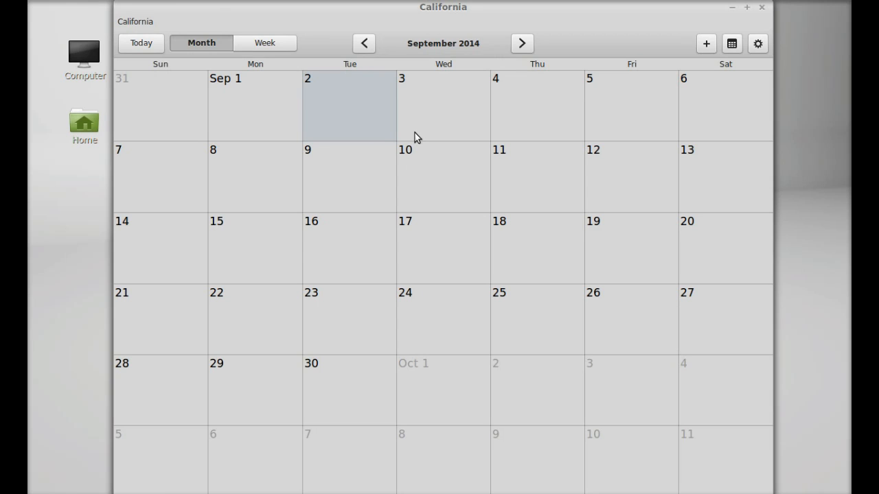
pyautogui.moveTo(507, 140)
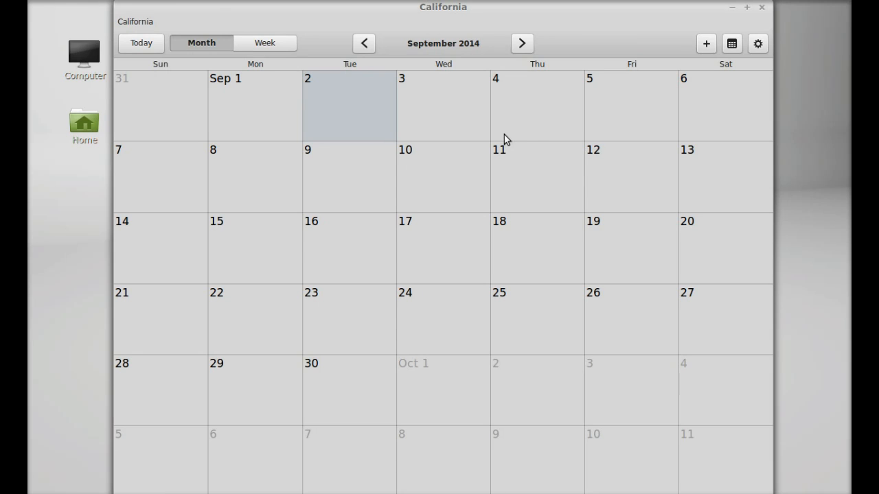
pyautogui.moveTo(346, 277)
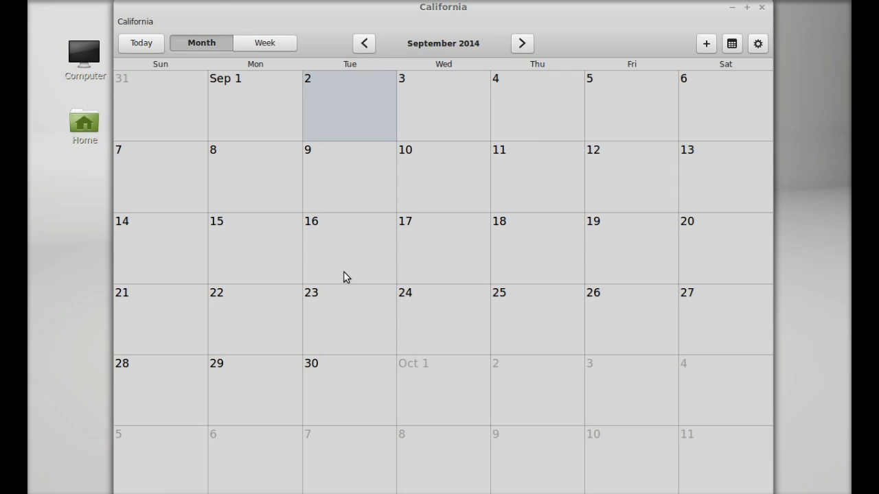
pyautogui.moveTo(330, 281)
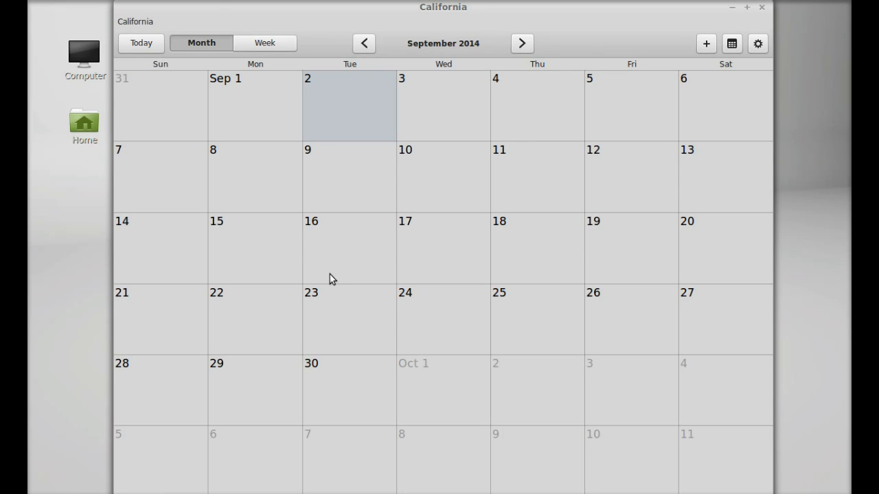
pyautogui.moveTo(412, 302)
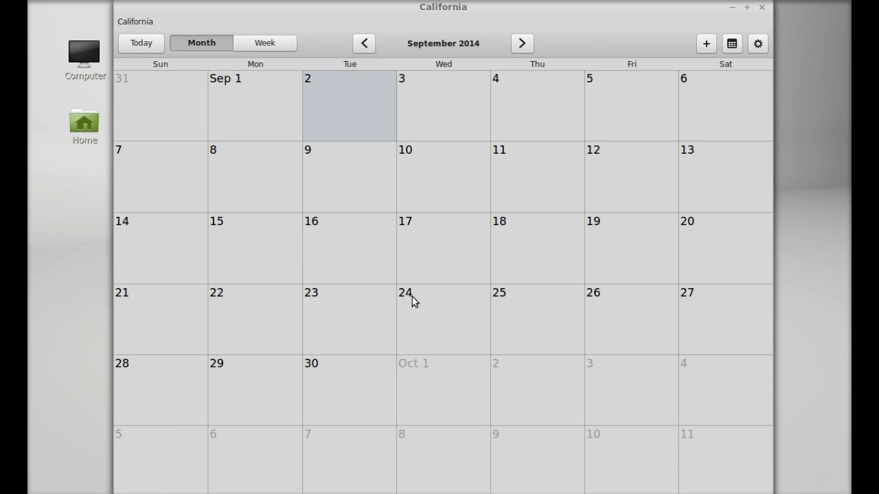
pyautogui.moveTo(450, 322)
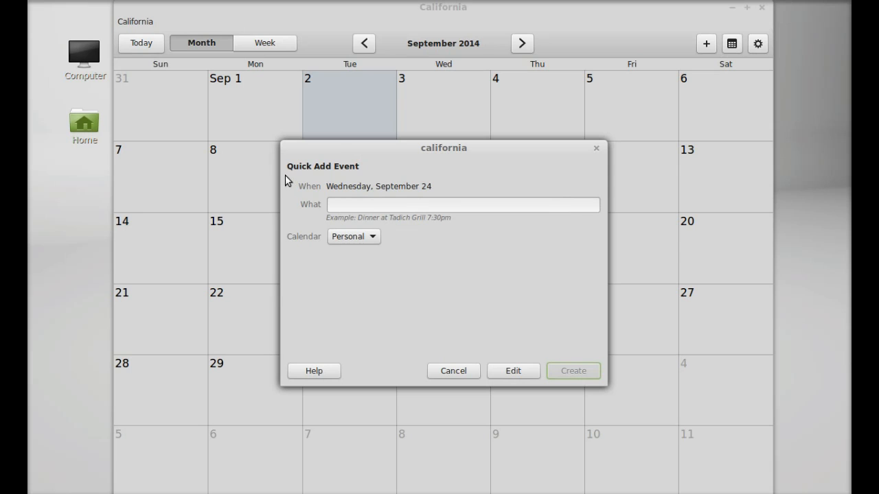
# Create a 'My Birthday' event on September 24 via the What field.
pyautogui.click(464, 204)
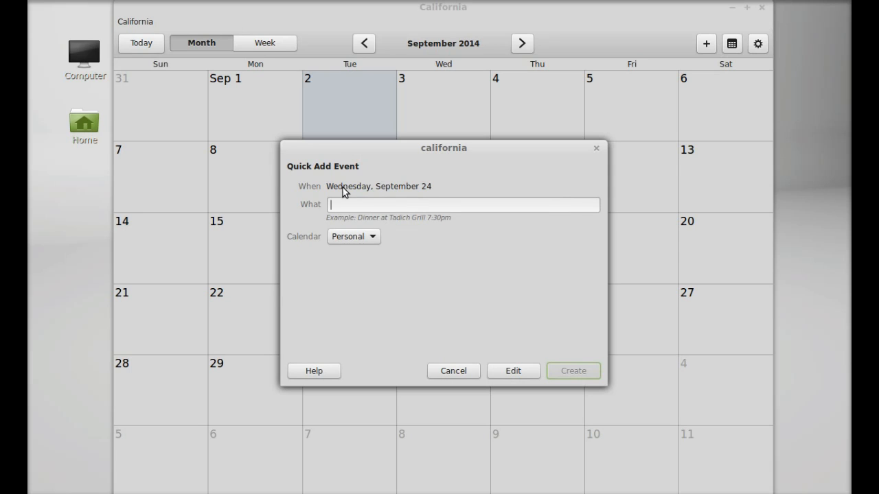
pyautogui.moveTo(433, 198)
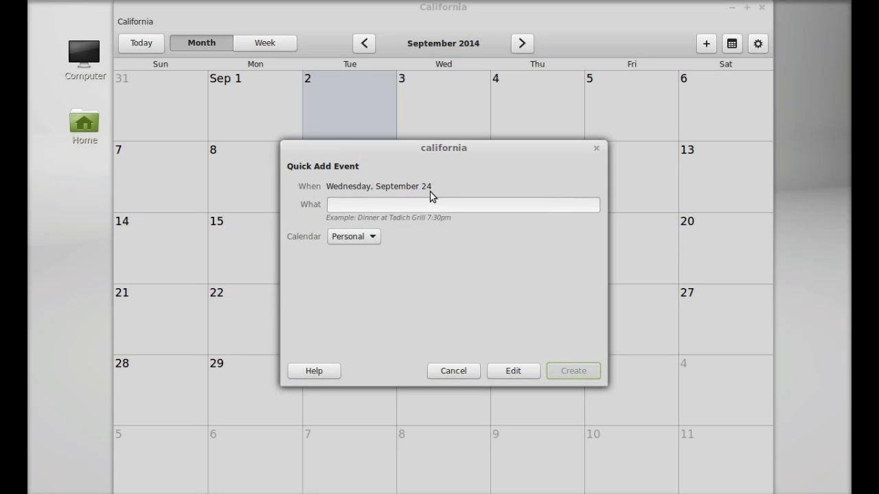
pyautogui.write('M')
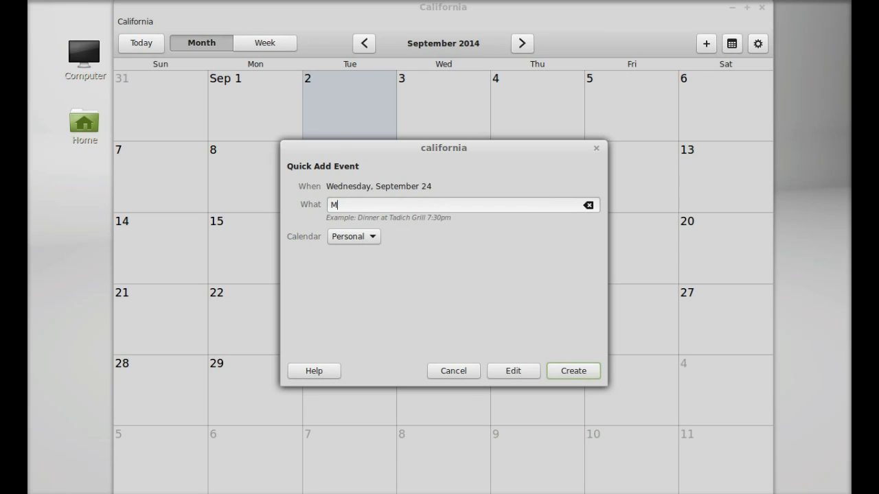
pyautogui.write('y Birth')
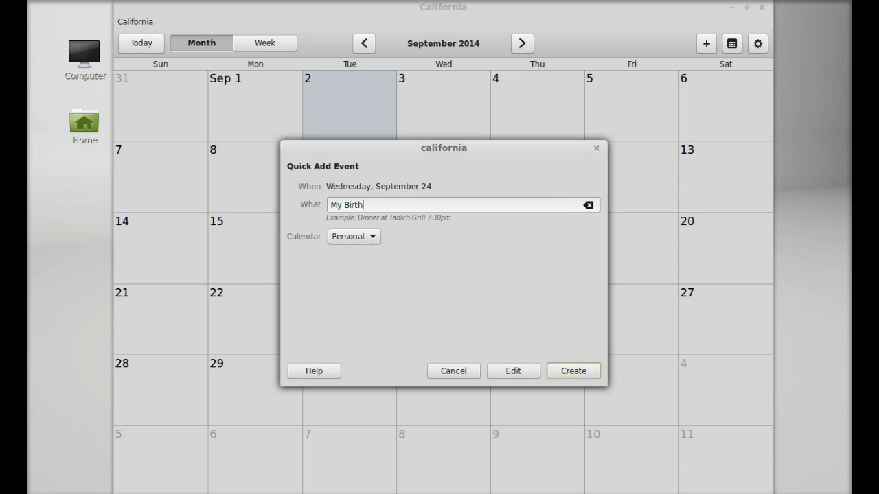
pyautogui.write('day')
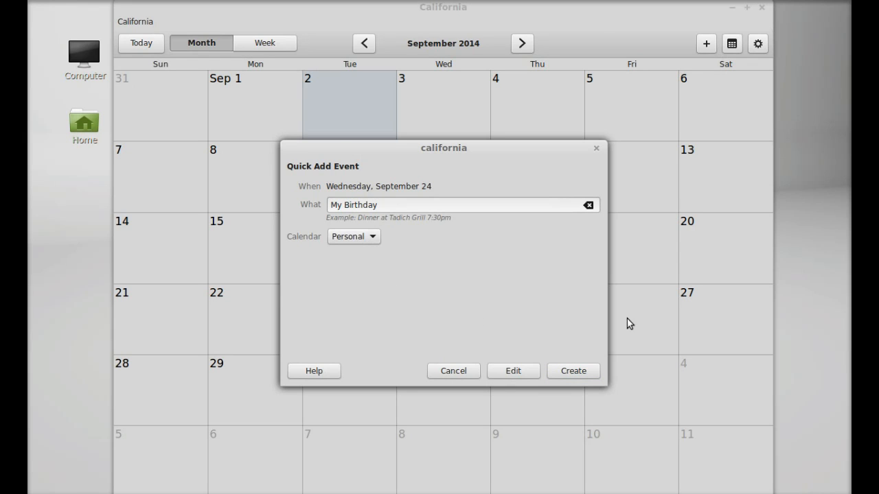
pyautogui.click(572, 370)
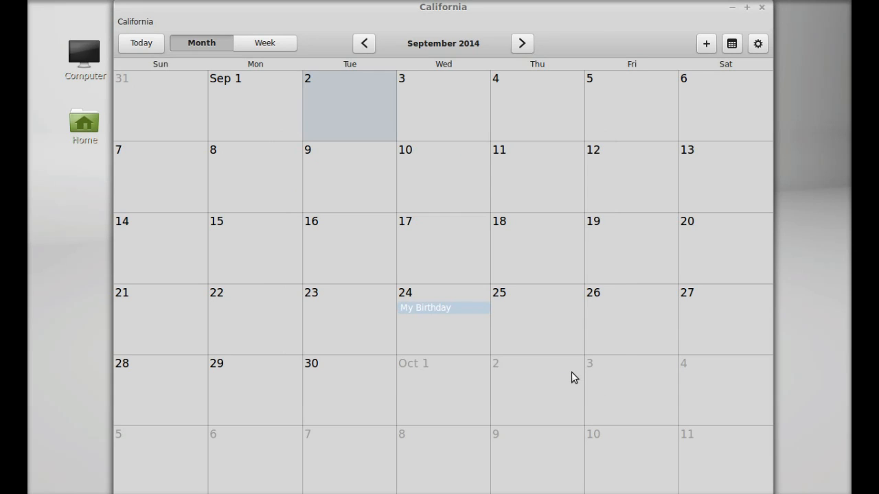
pyautogui.moveTo(462, 331)
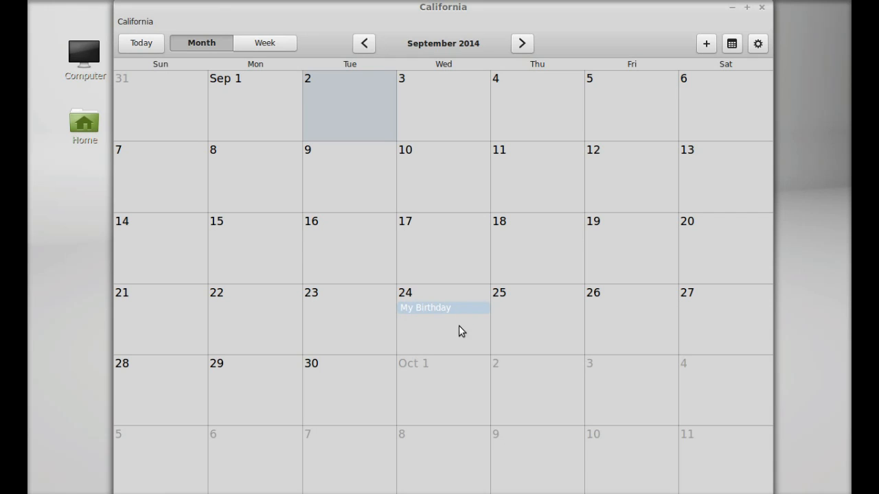
pyautogui.moveTo(423, 317)
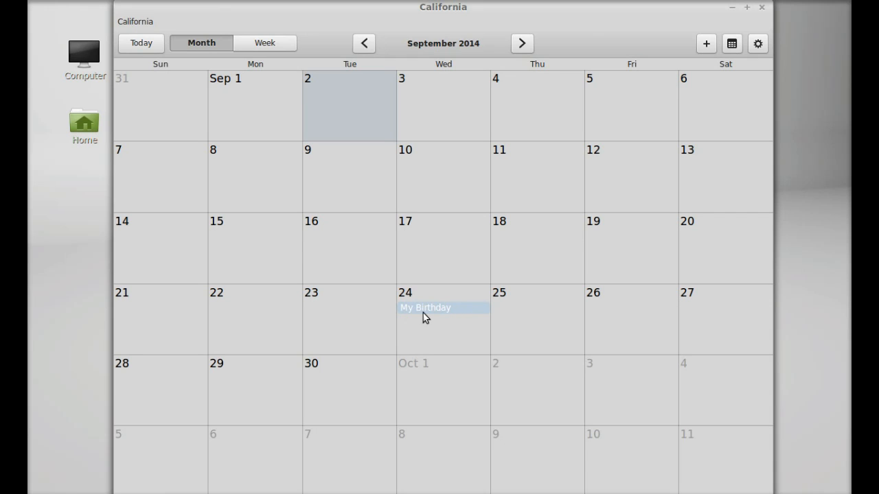
pyautogui.moveTo(753, 104)
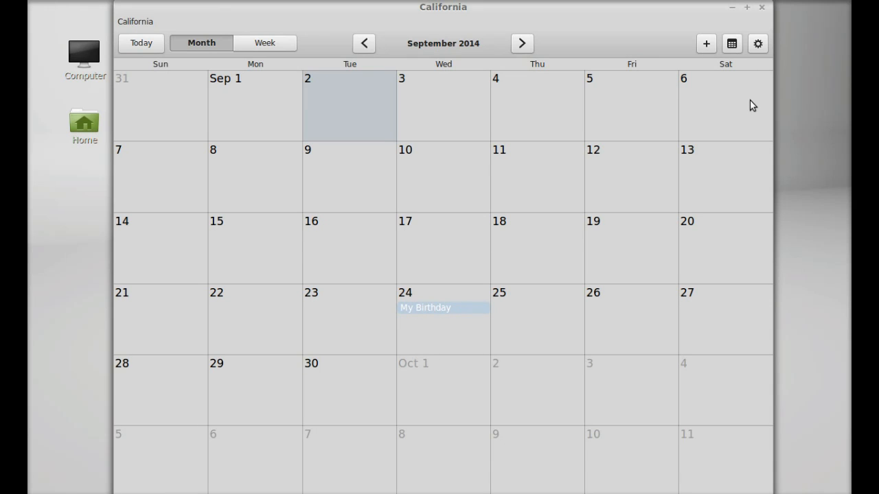
# Set the Personal calendar's colour swatch to red and confirm with Select.
pyautogui.click(759, 42)
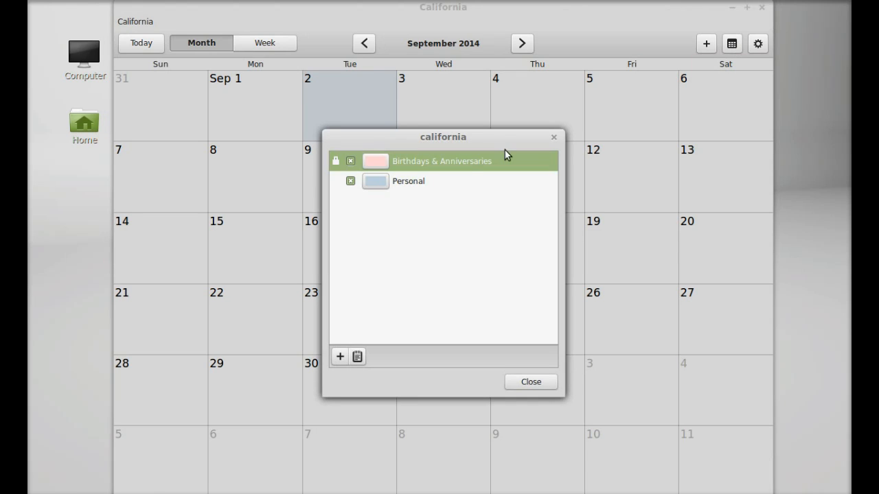
pyautogui.click(409, 181)
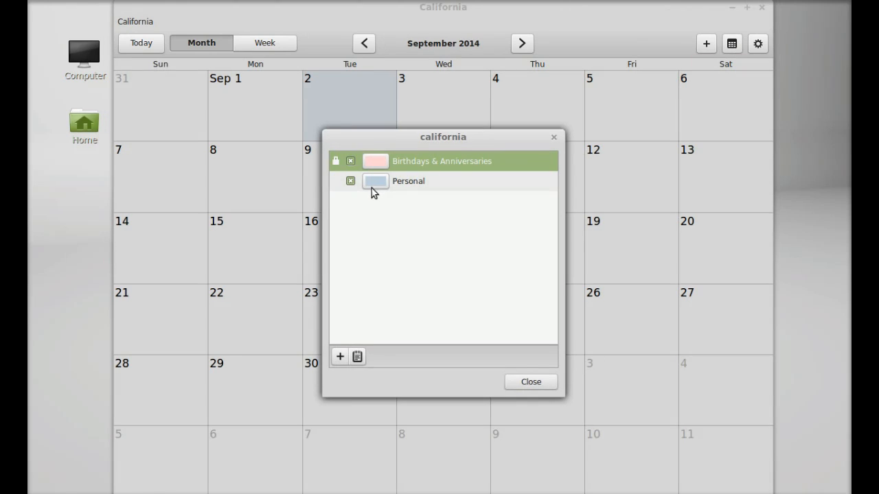
pyautogui.click(376, 182)
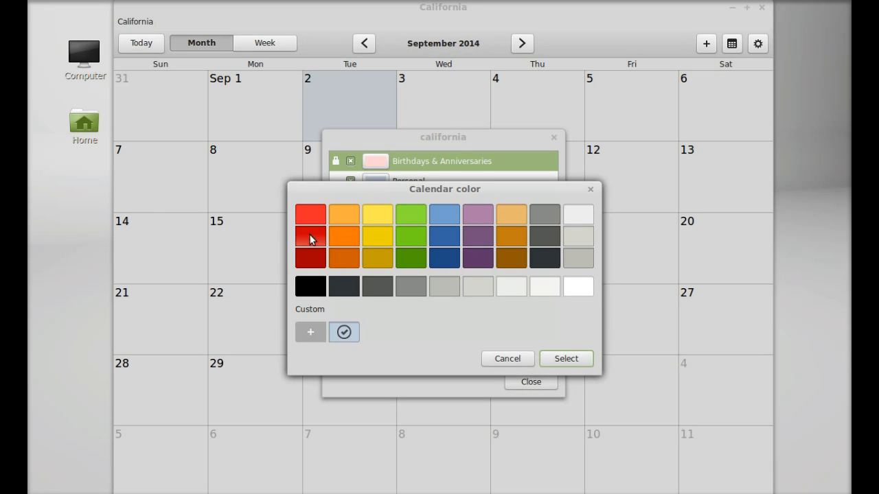
pyautogui.click(311, 236)
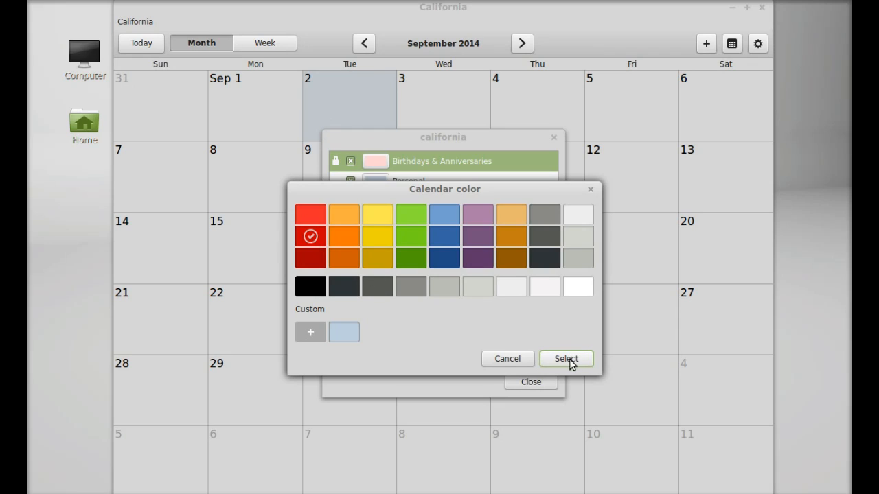
pyautogui.click(566, 358)
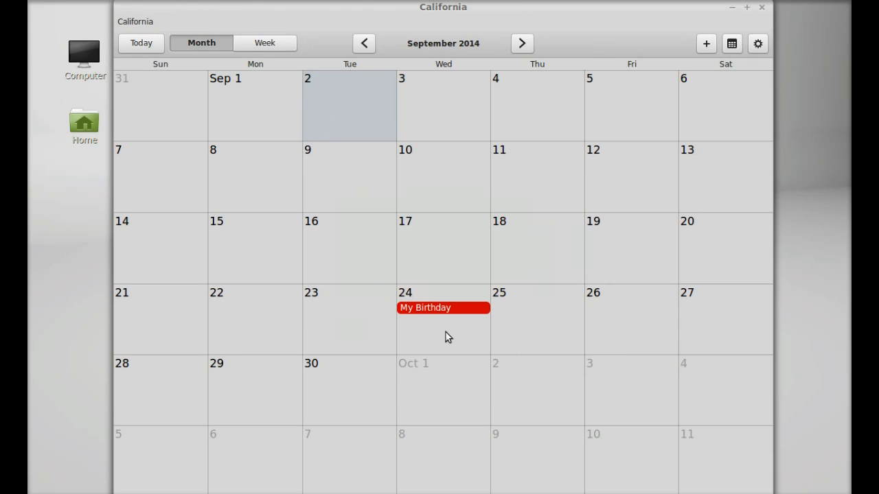
pyautogui.moveTo(470, 314)
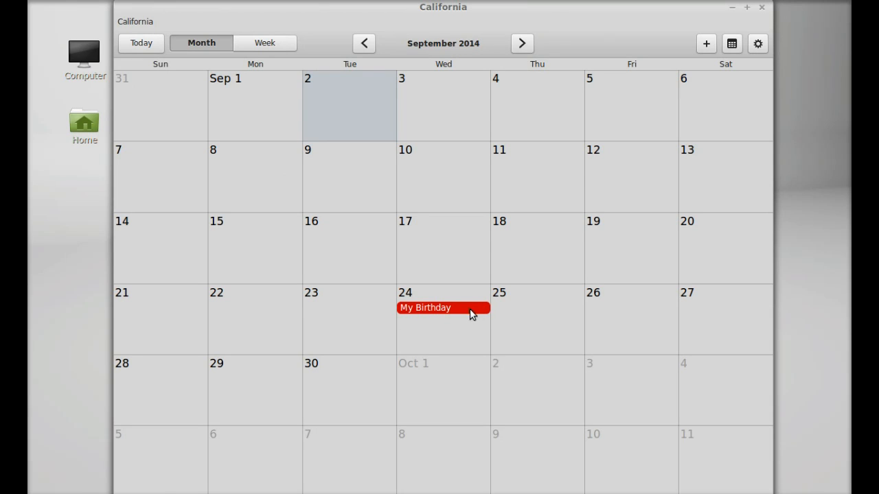
pyautogui.moveTo(484, 309)
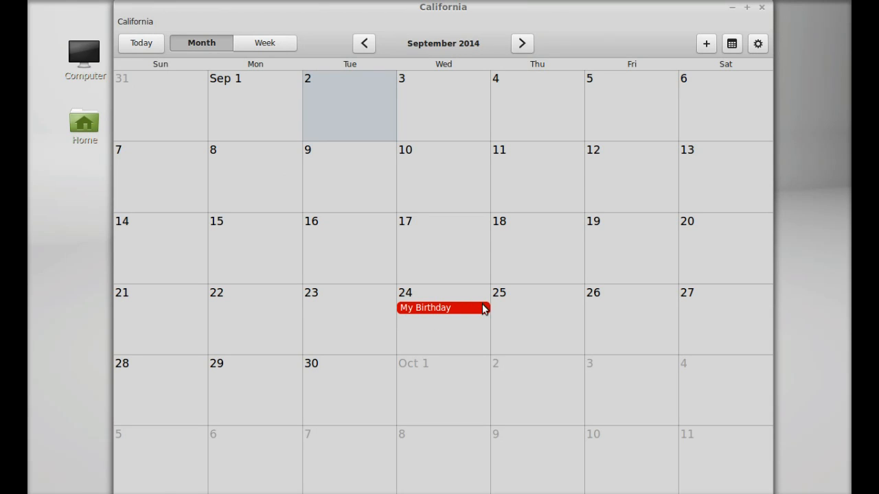
pyautogui.moveTo(426, 211)
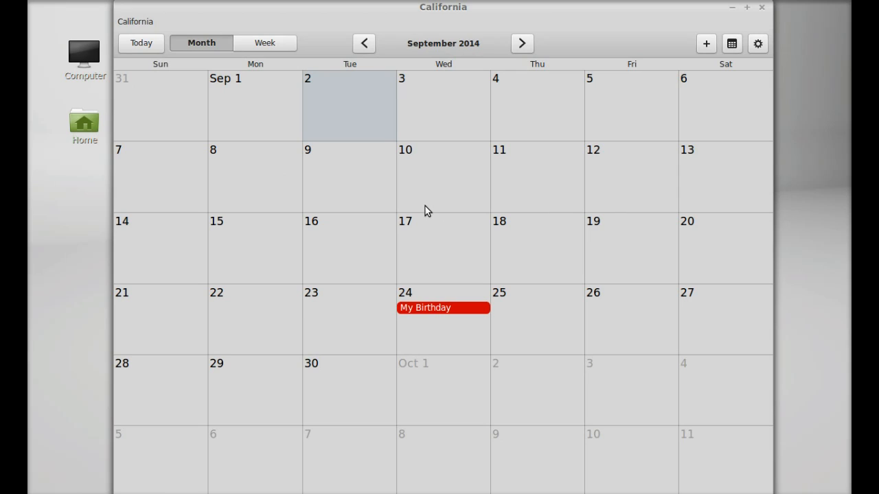
pyautogui.moveTo(499, 195)
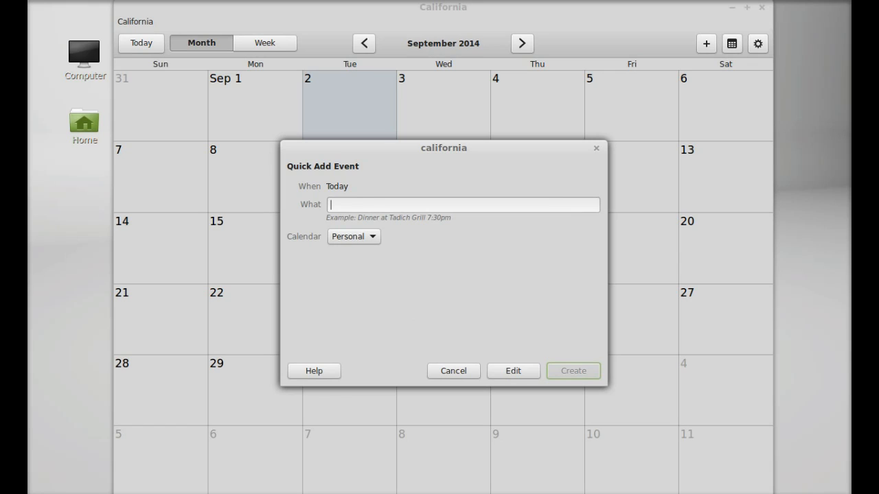
# Quick-add 'Dinner Tomorrow at 9:00 PM' so it lands on September 2 at 21:00.
pyautogui.write('Dinner Tomorrow at 9')
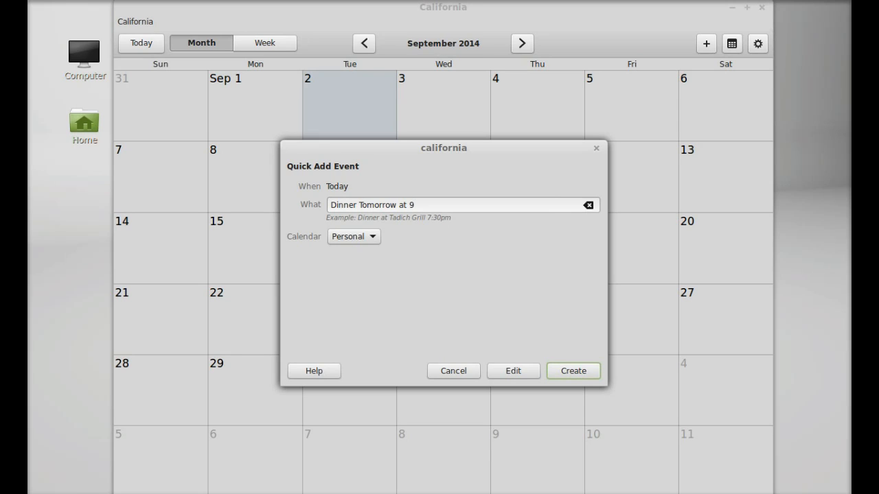
pyautogui.write(':00')
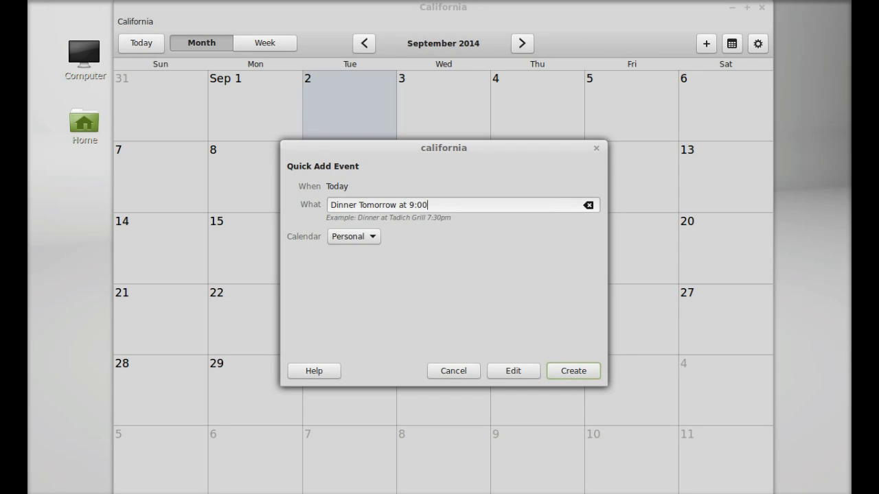
pyautogui.write('PM')
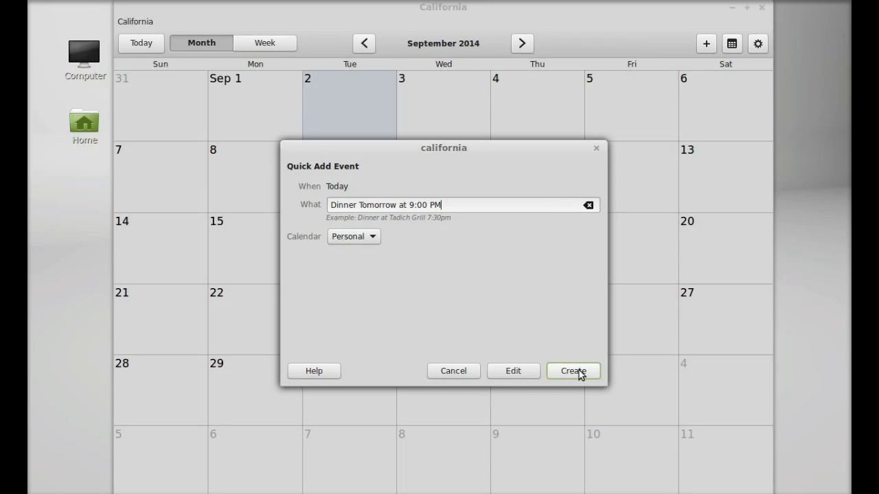
pyautogui.click(573, 371)
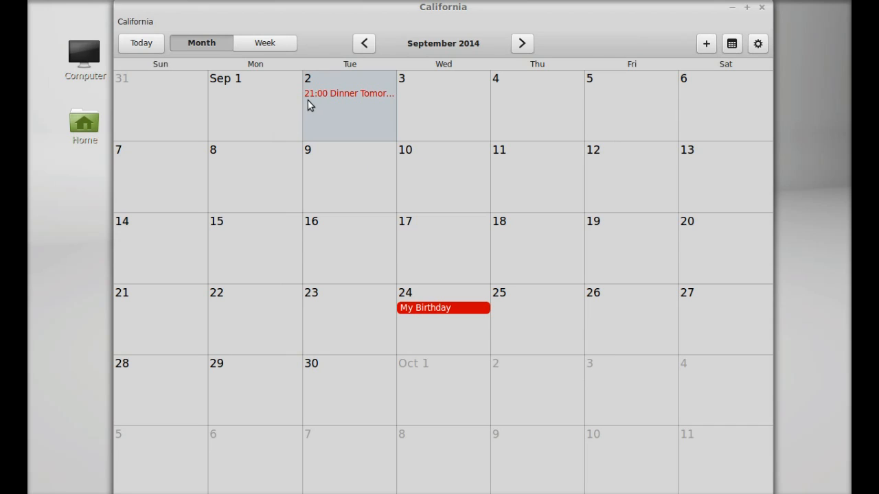
pyautogui.moveTo(343, 131)
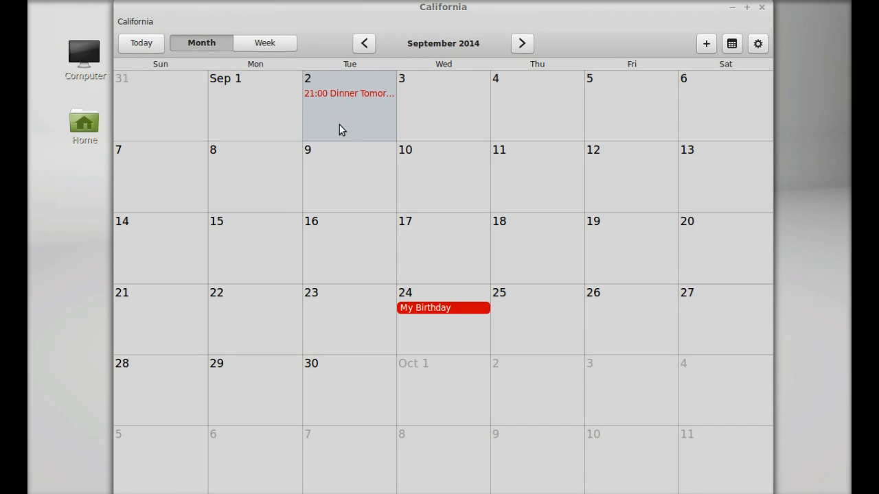
pyautogui.moveTo(537, 189)
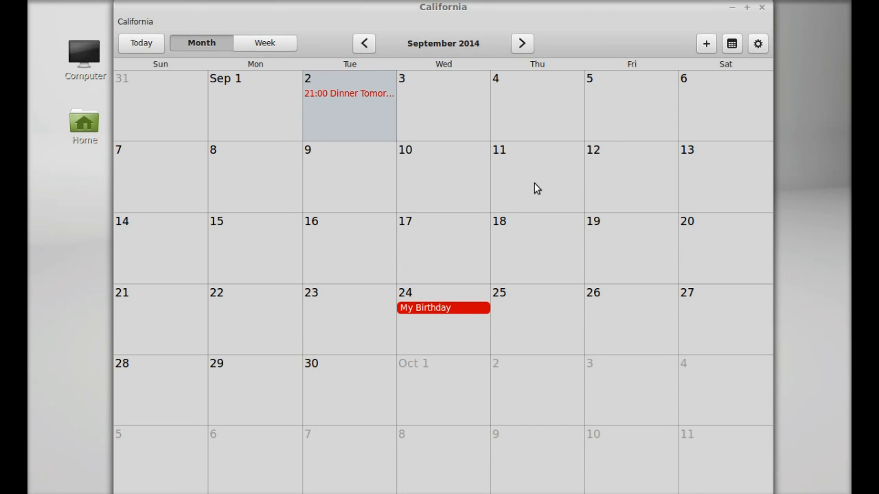